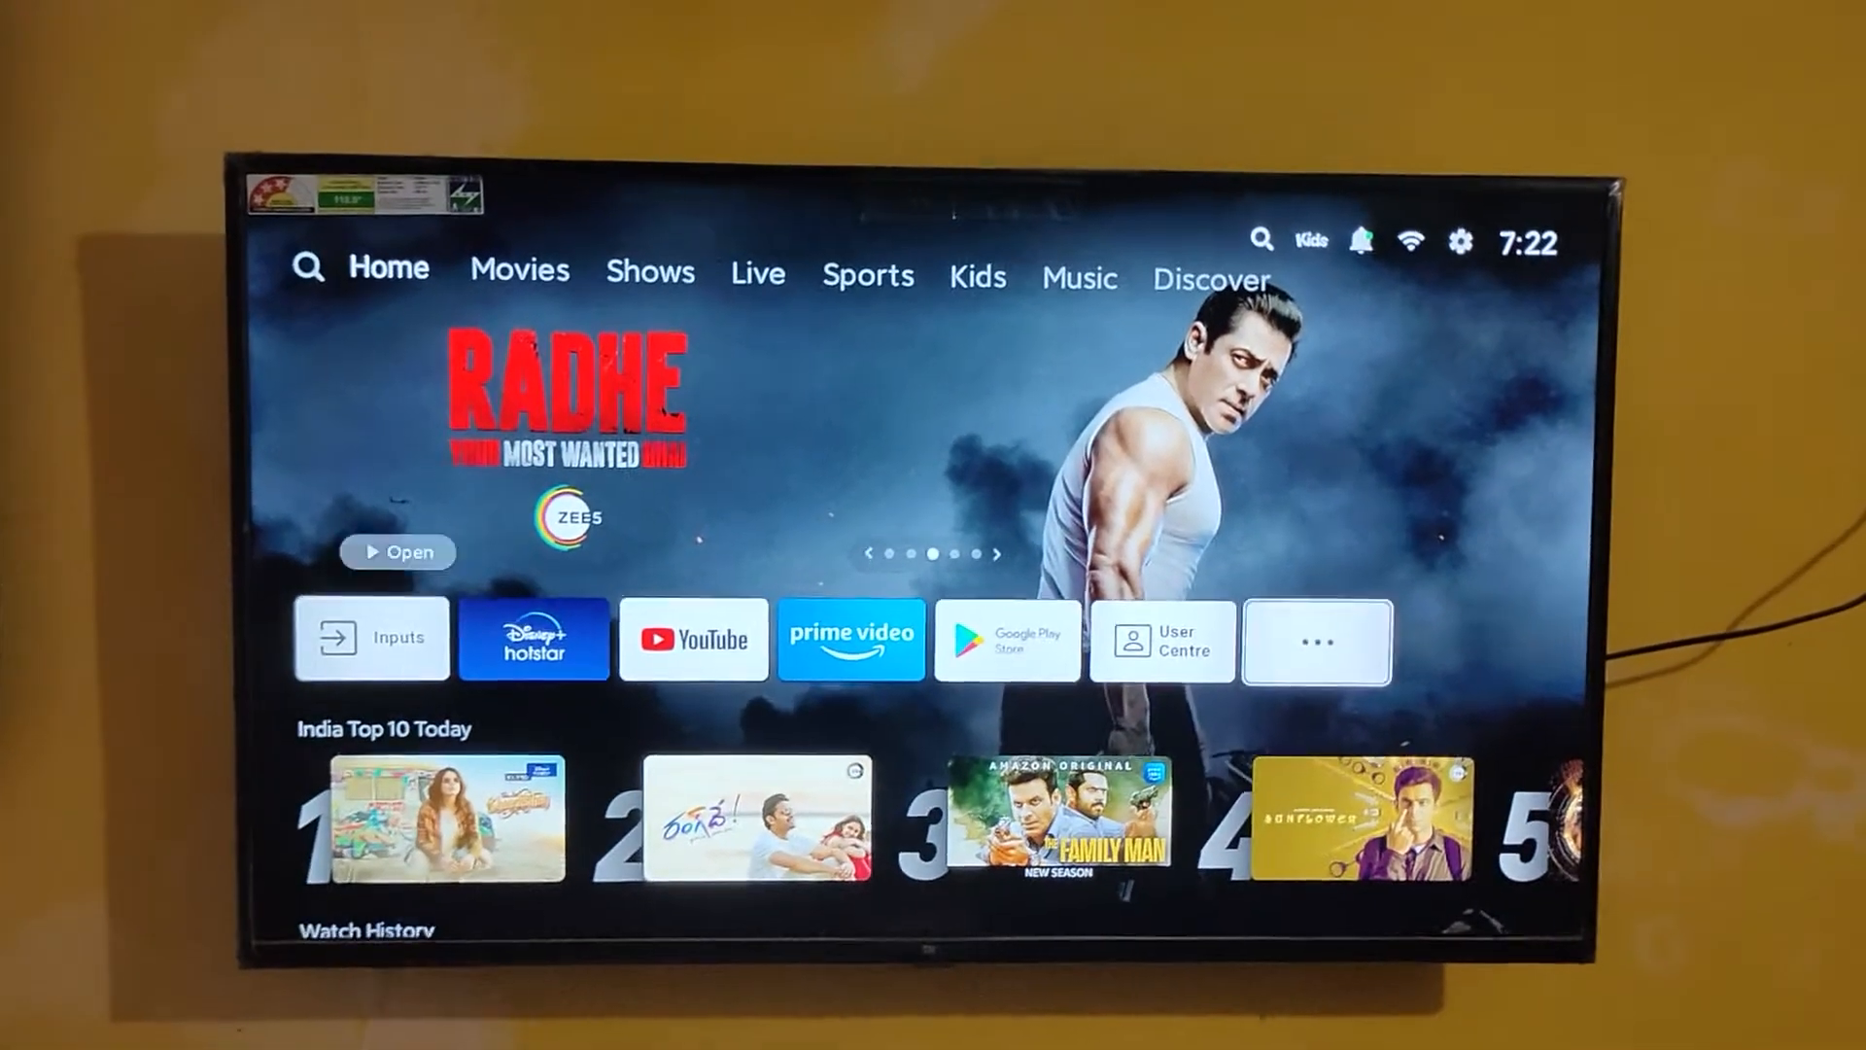
- Show all installed apps in PatchWall and launch Aptoide TV
left_click(1315, 640)
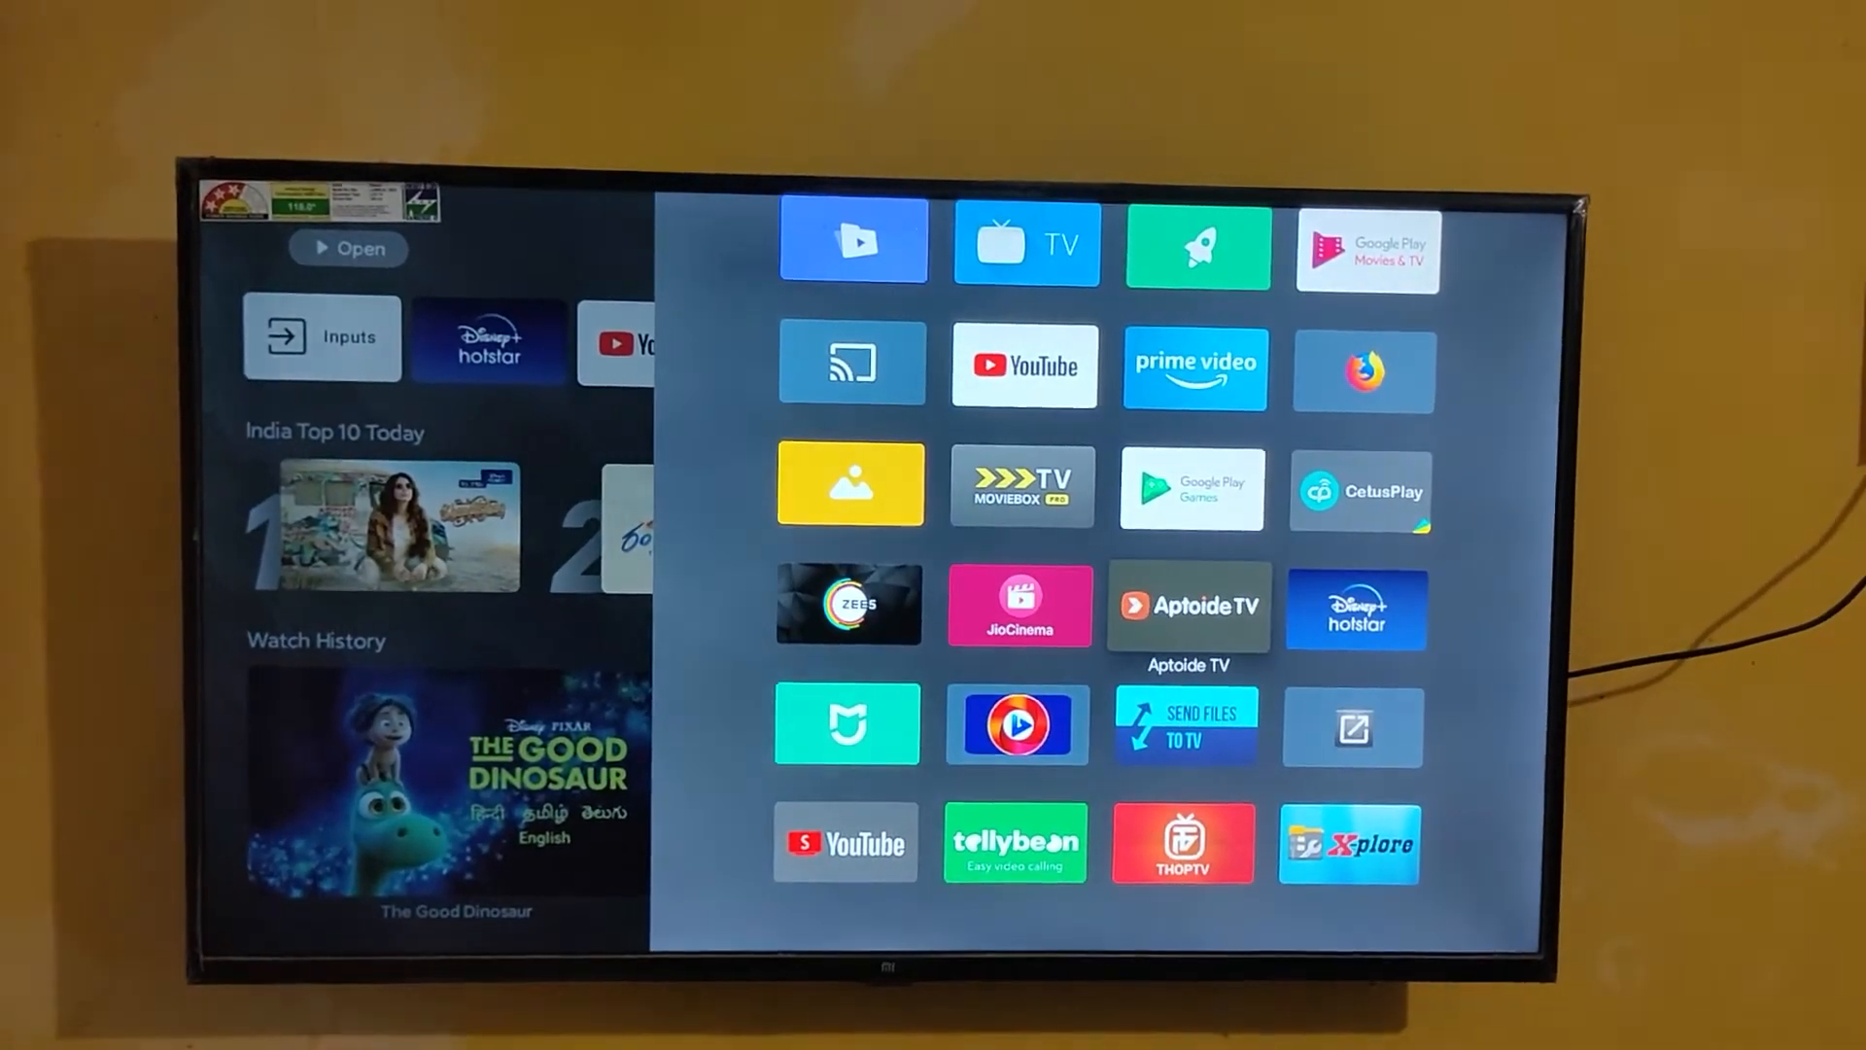
left_click(1187, 605)
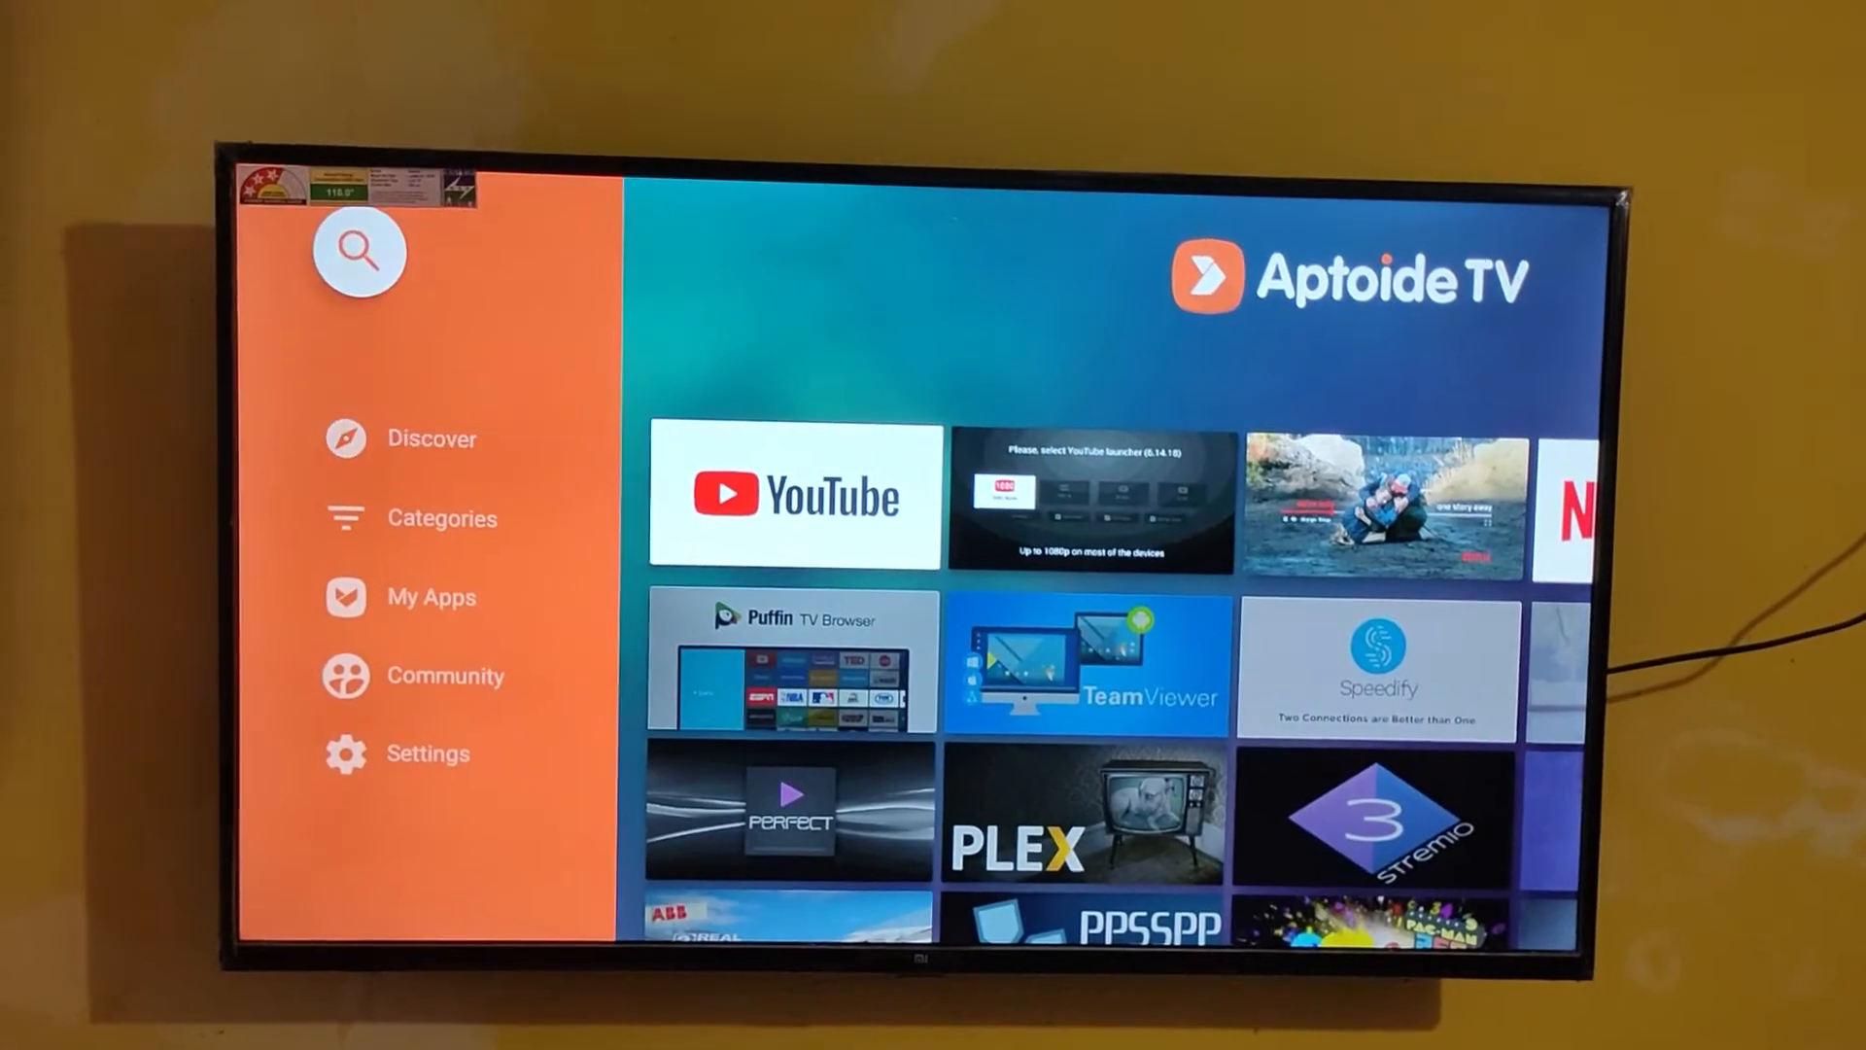
- Search Aptoide TV for 'Microsoft note' using keyboard suggestions
left_click(357, 250)
type("mi")
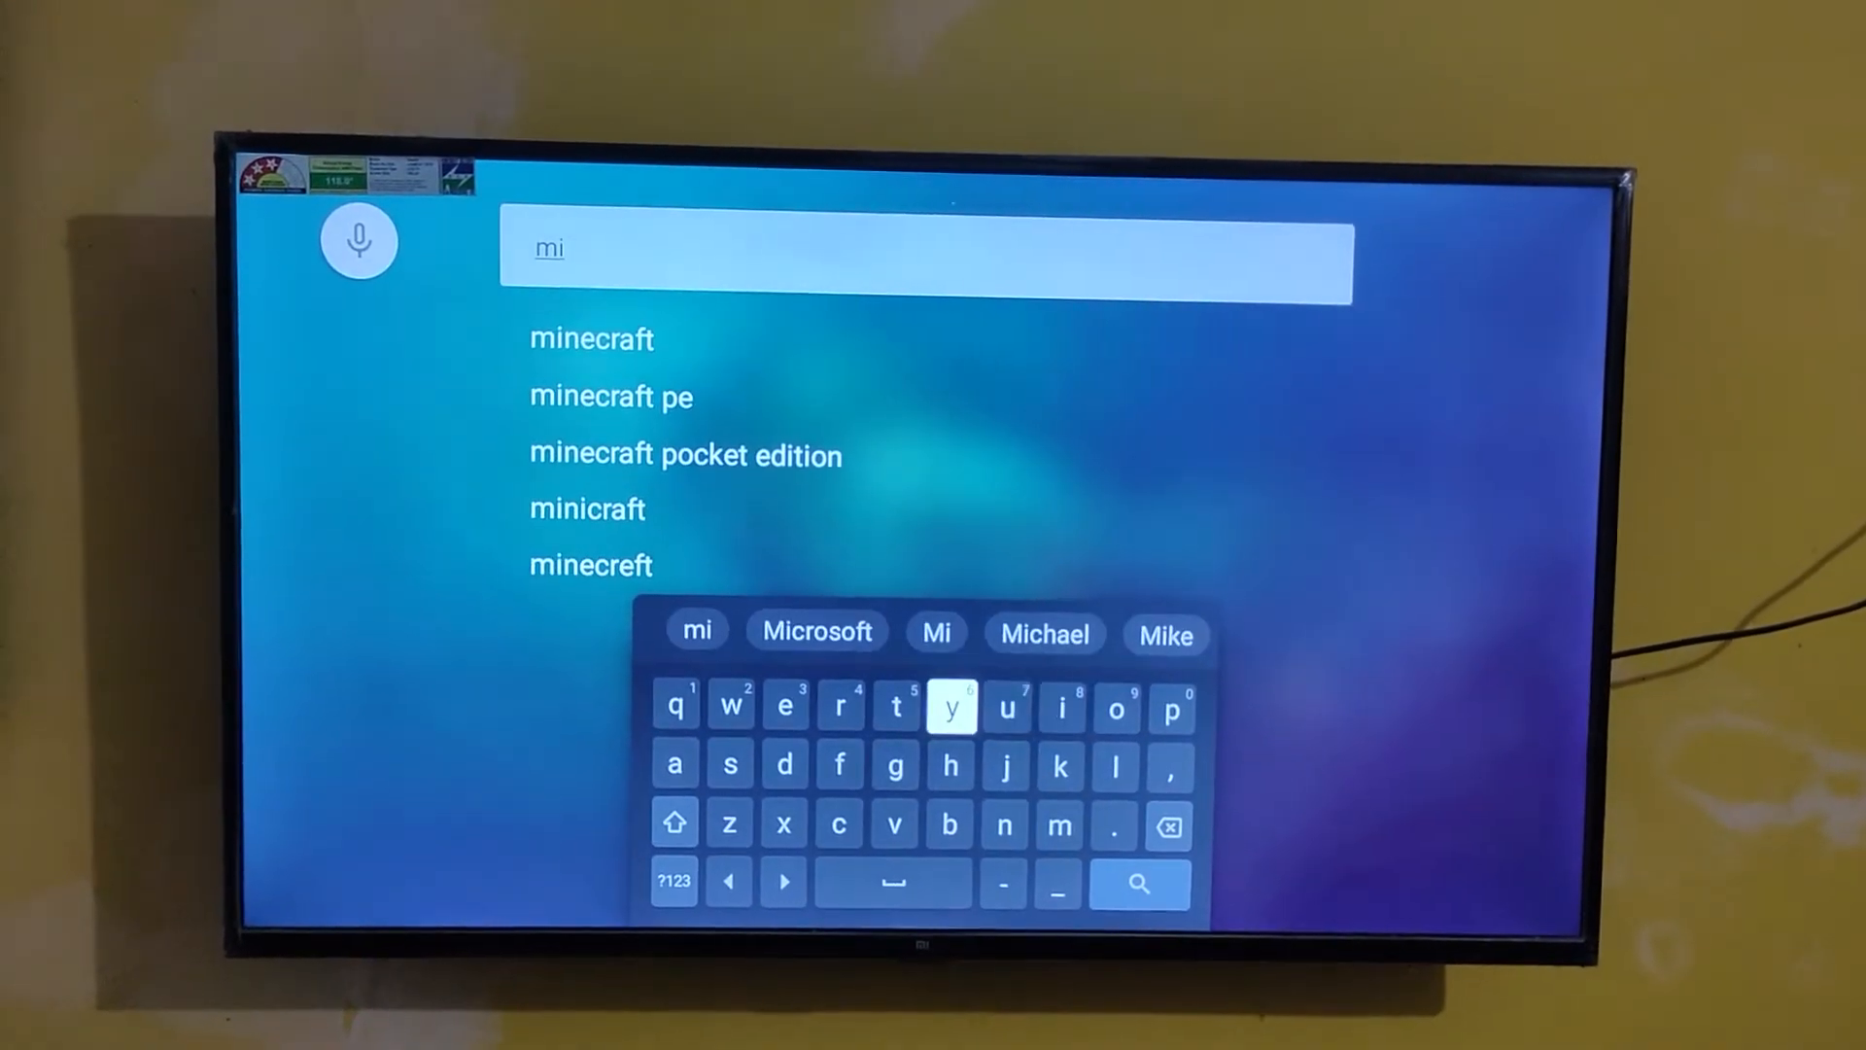
left_click(816, 631)
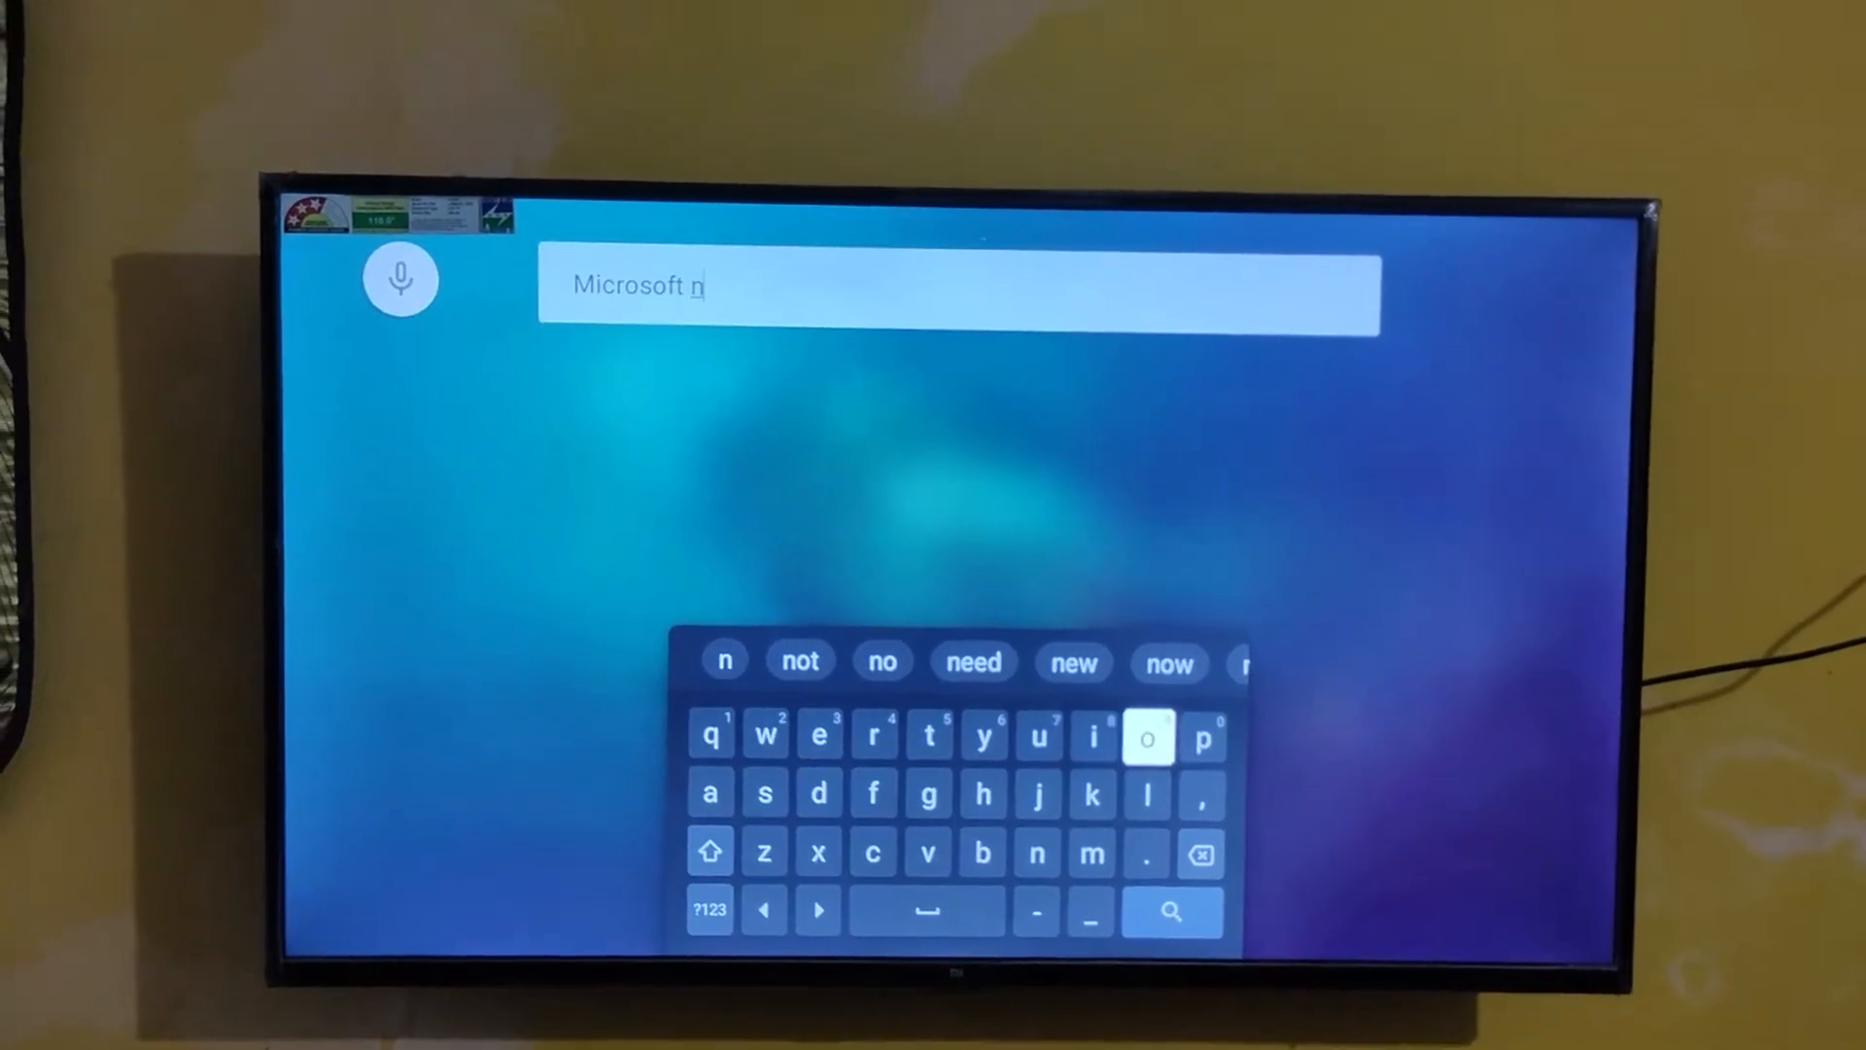
left_click(1146, 737)
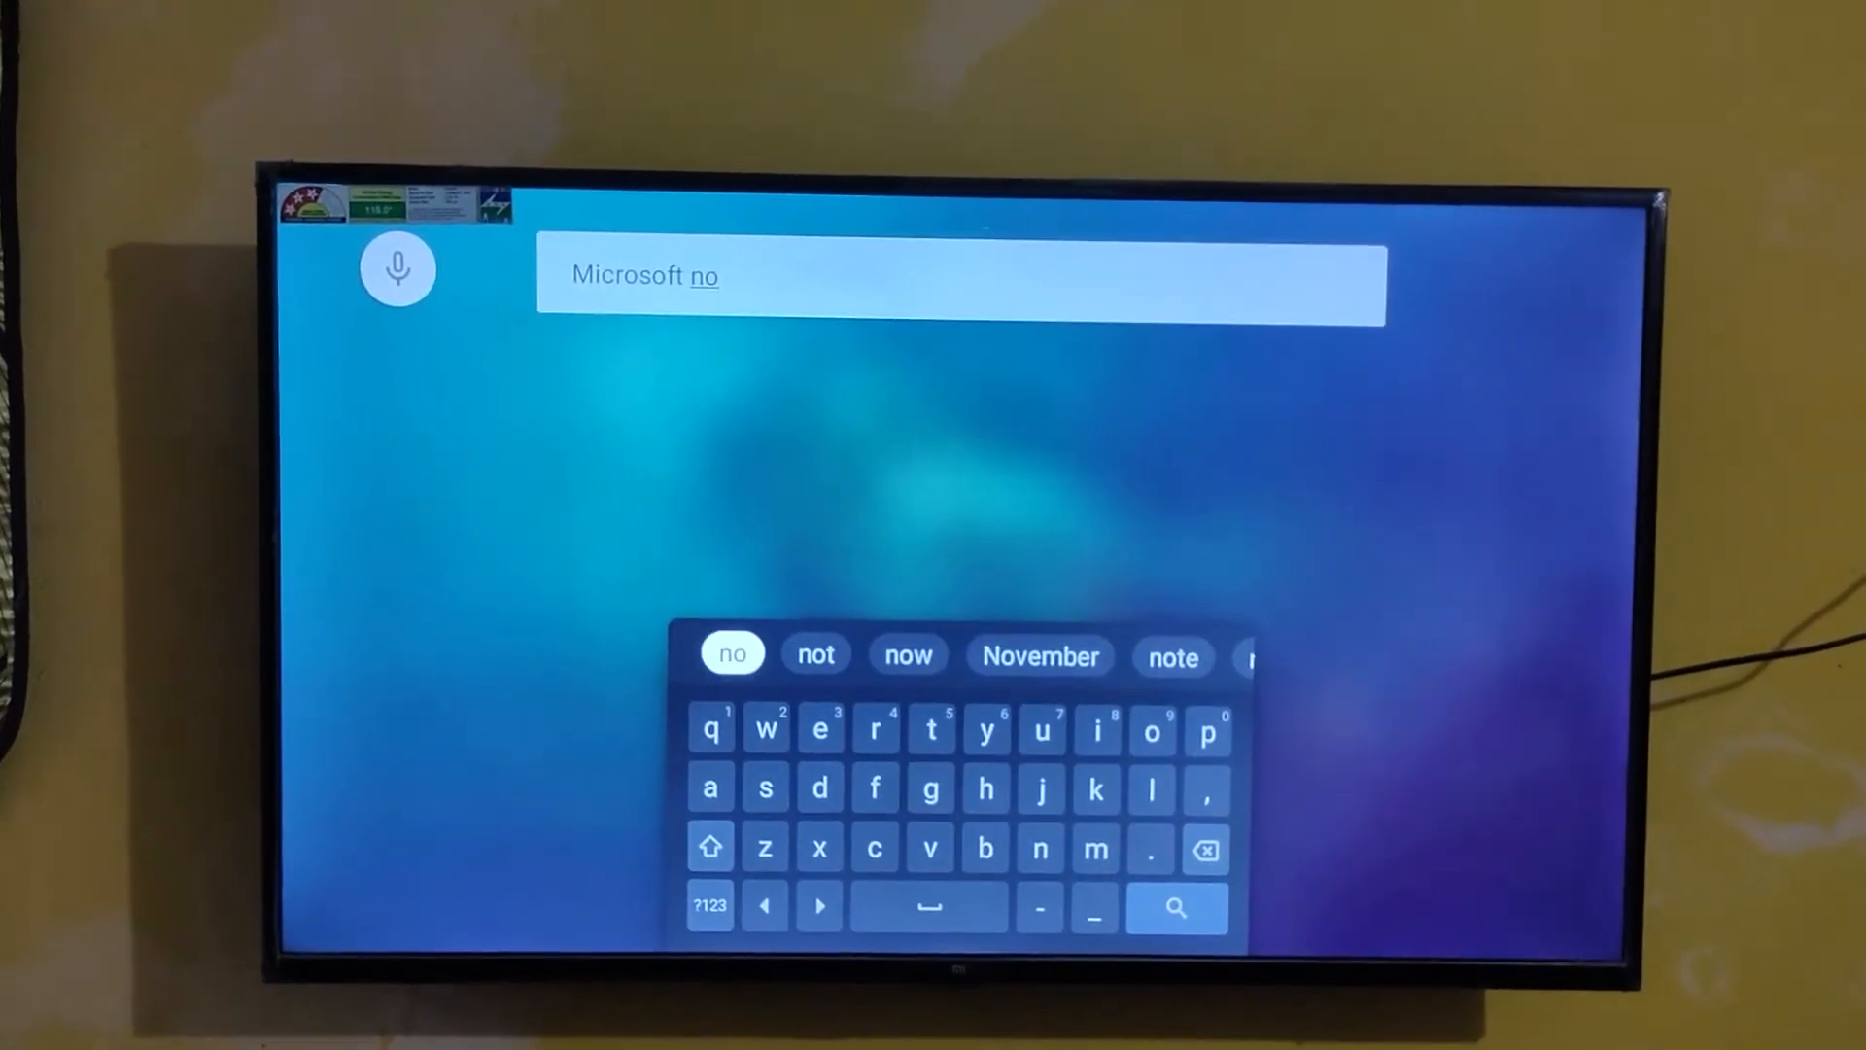
left_click(1172, 656)
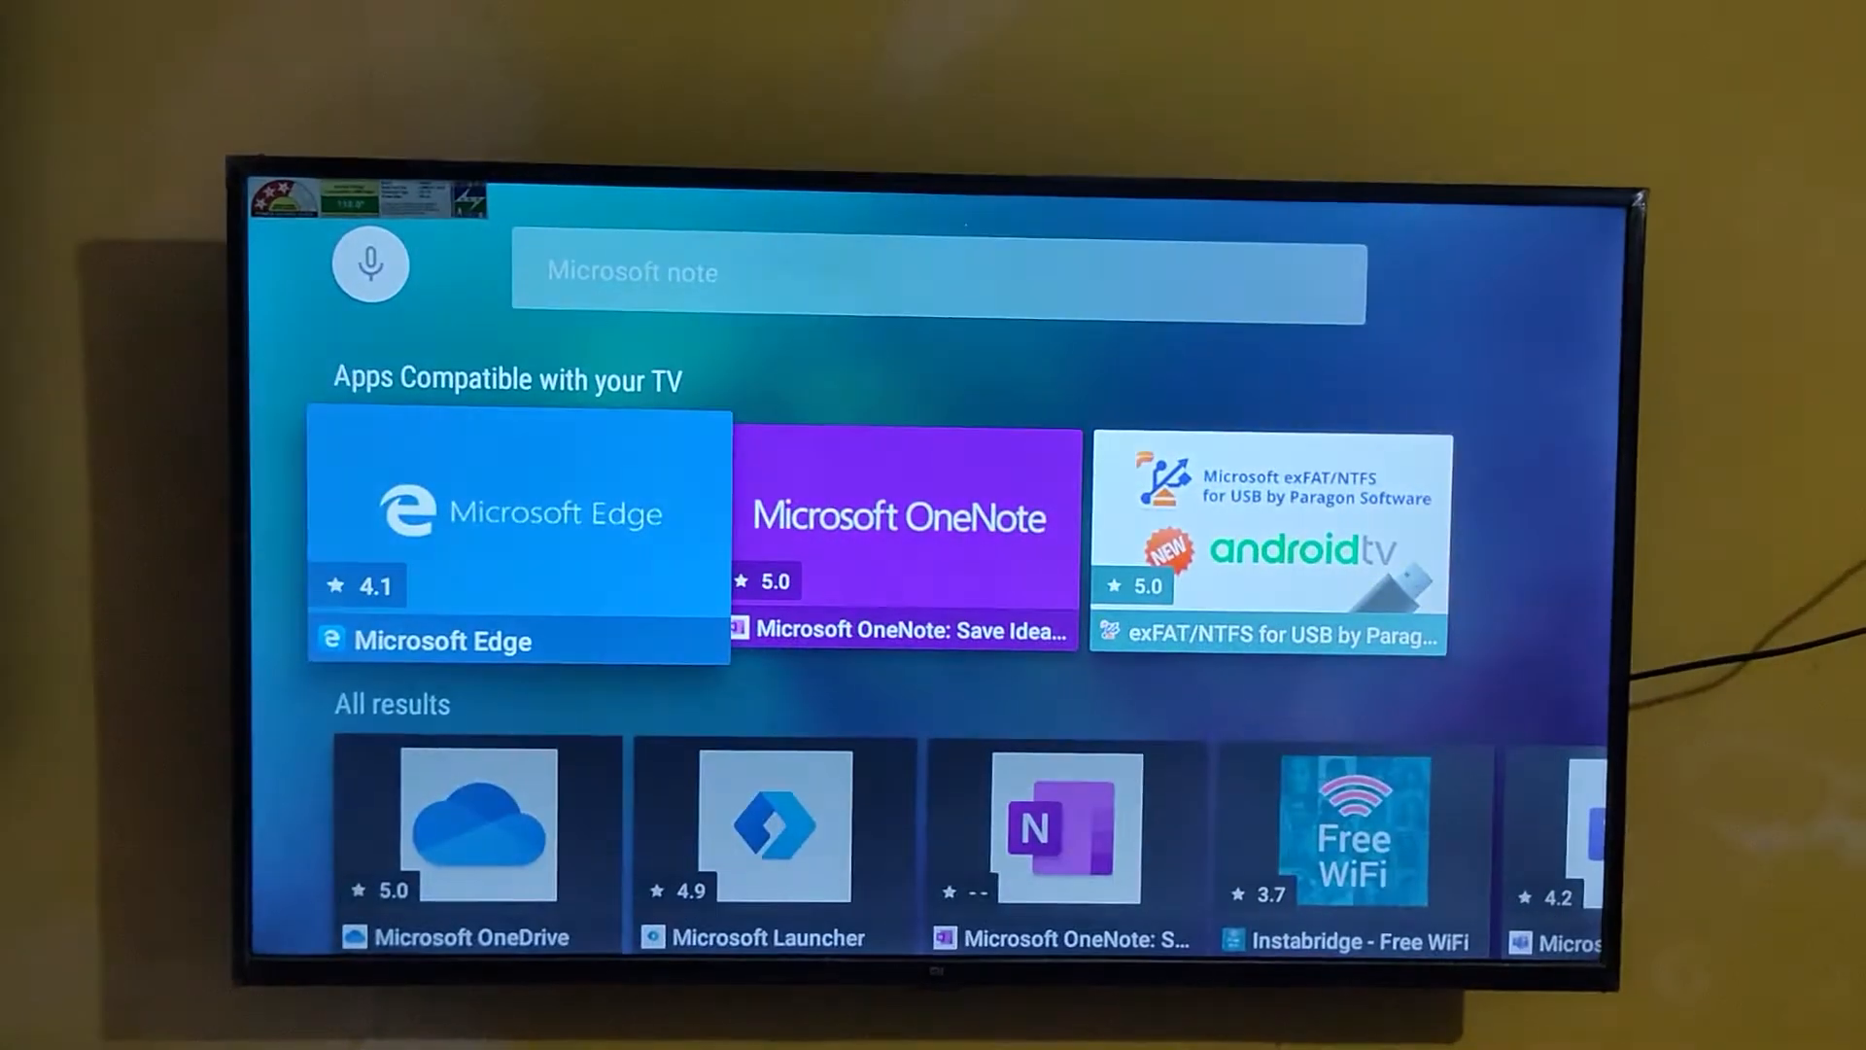
- Open the Microsoft OneNote result and start its installation
left_click(905, 518)
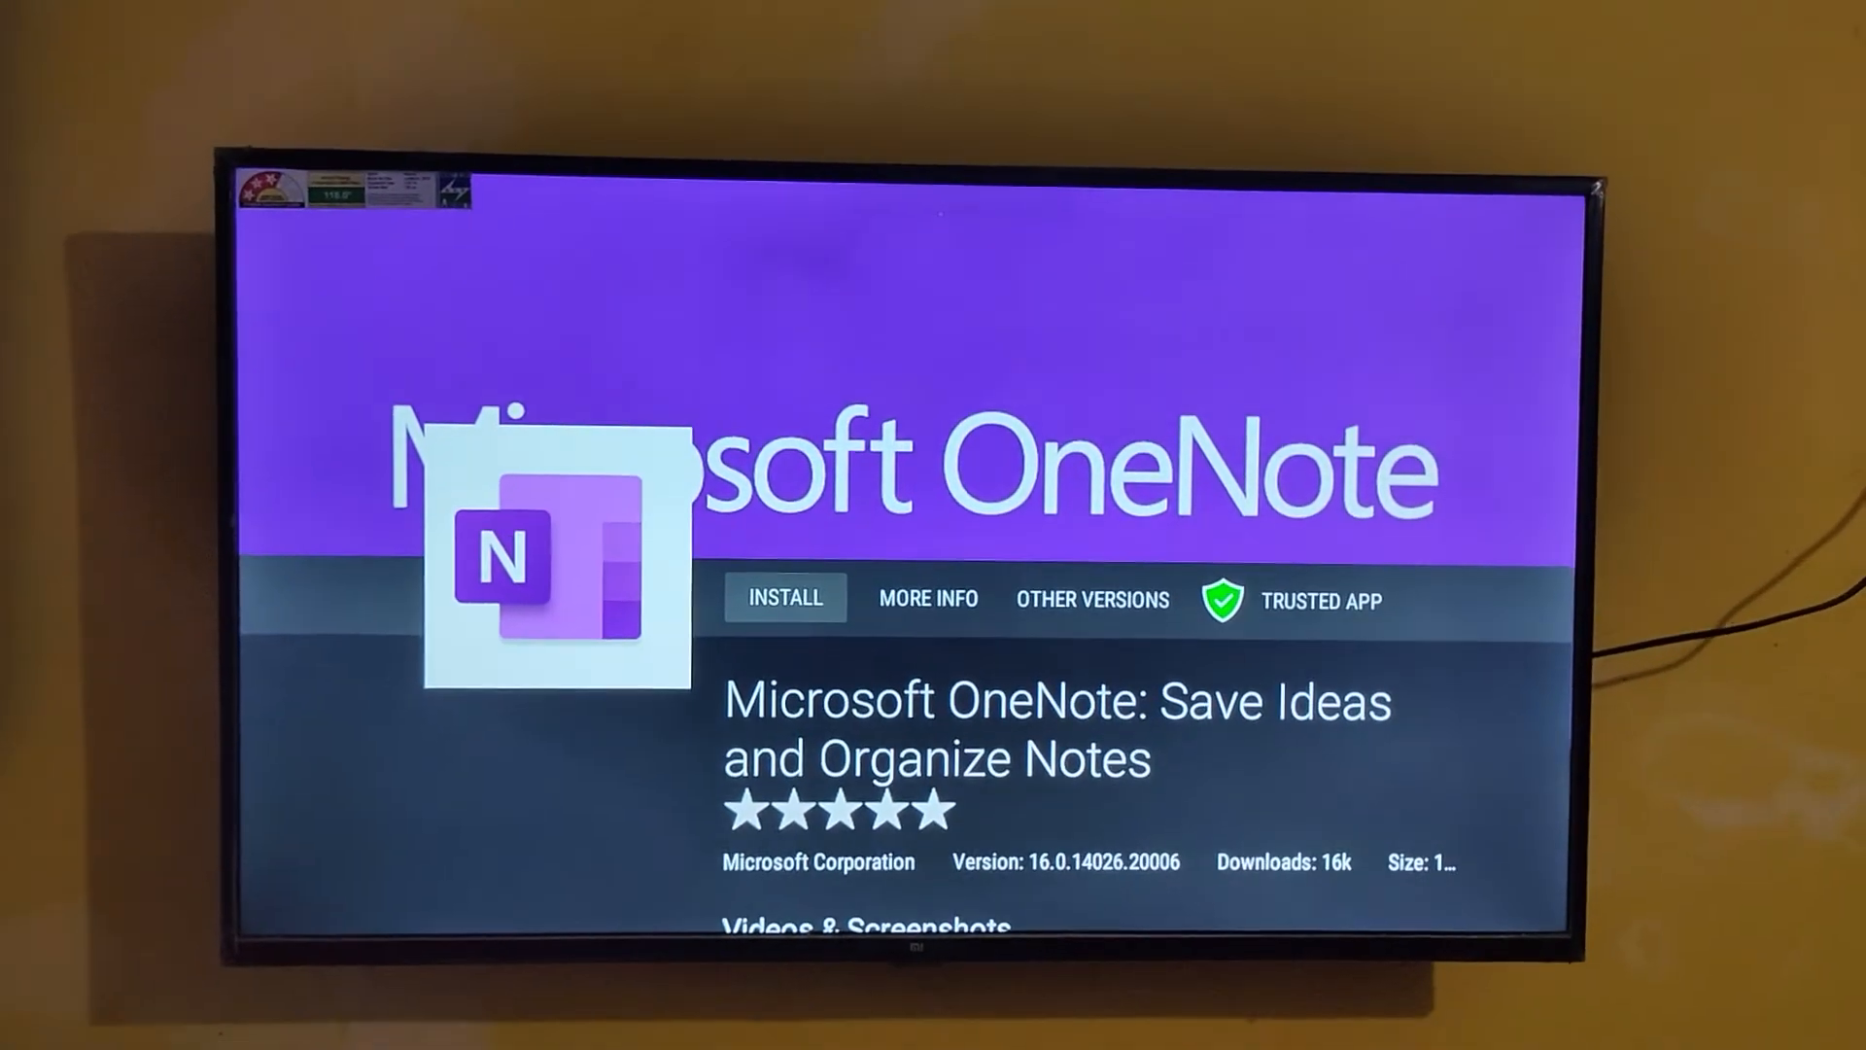
left_click(784, 596)
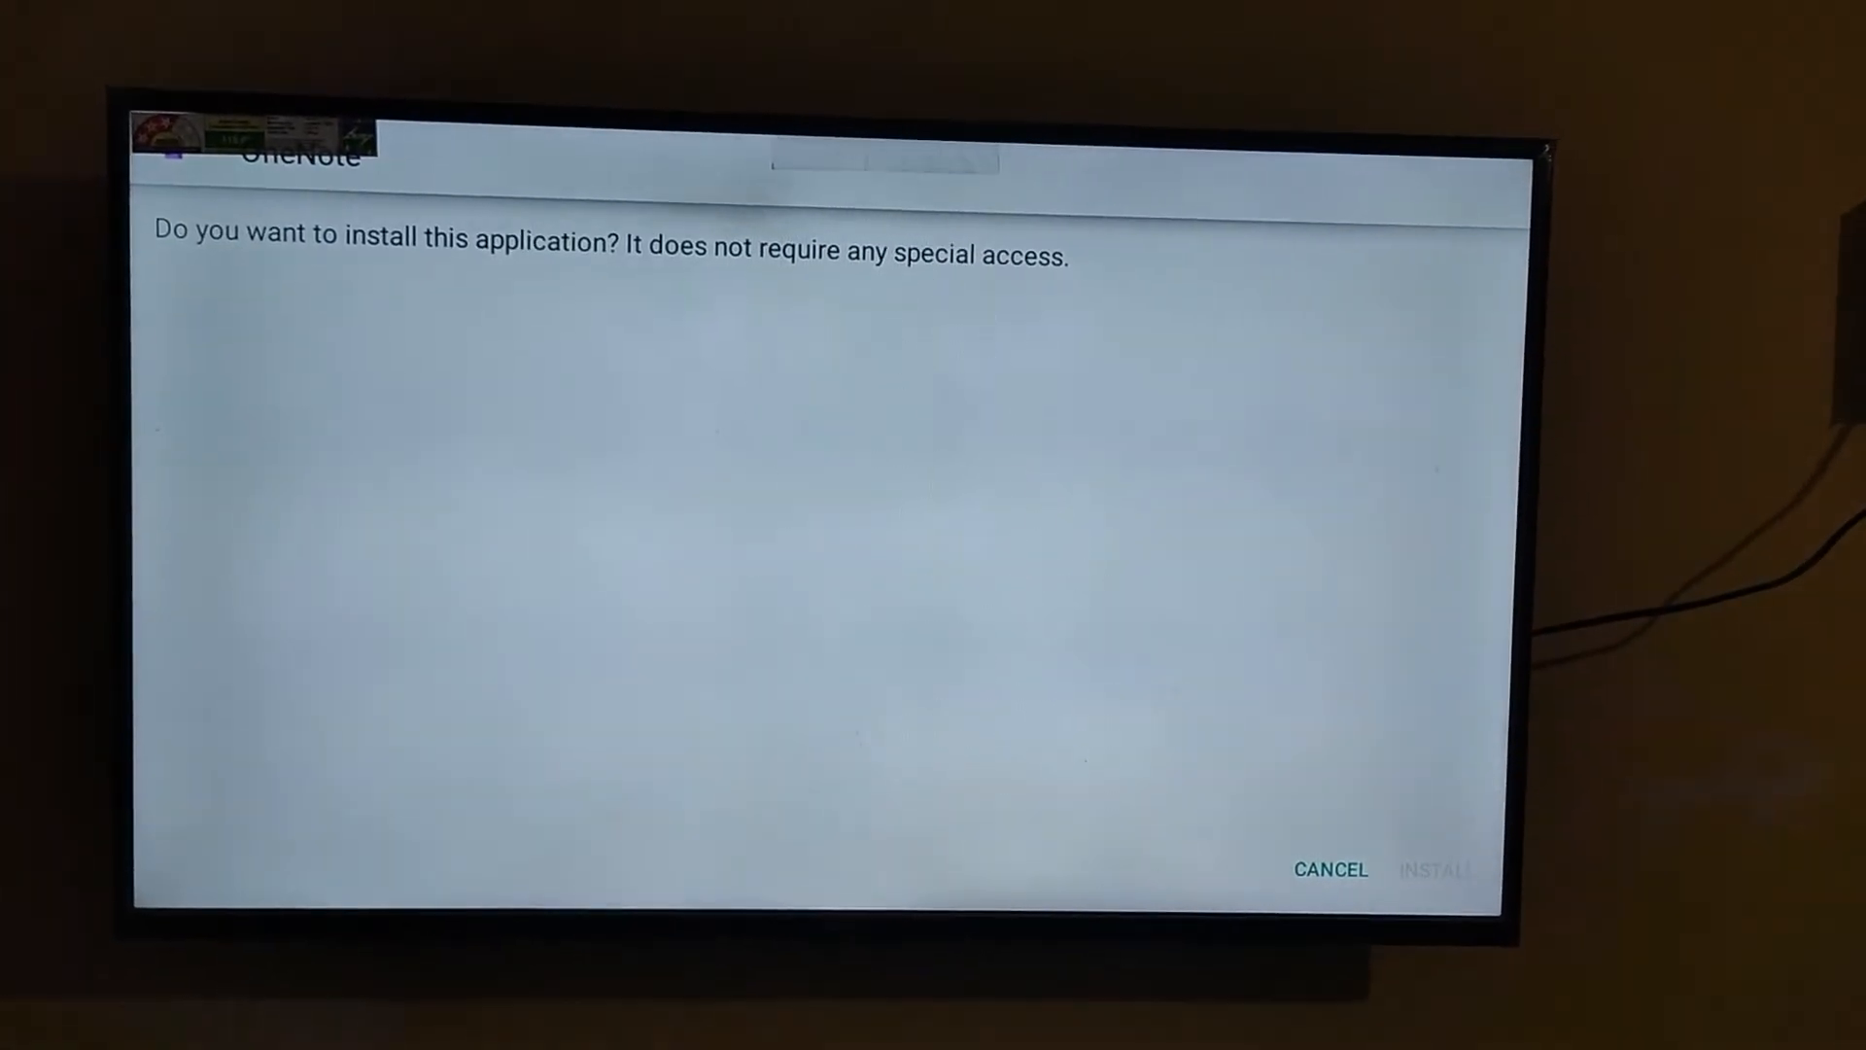
- Confirm installing OneNote, then launch it once installed
left_click(1435, 870)
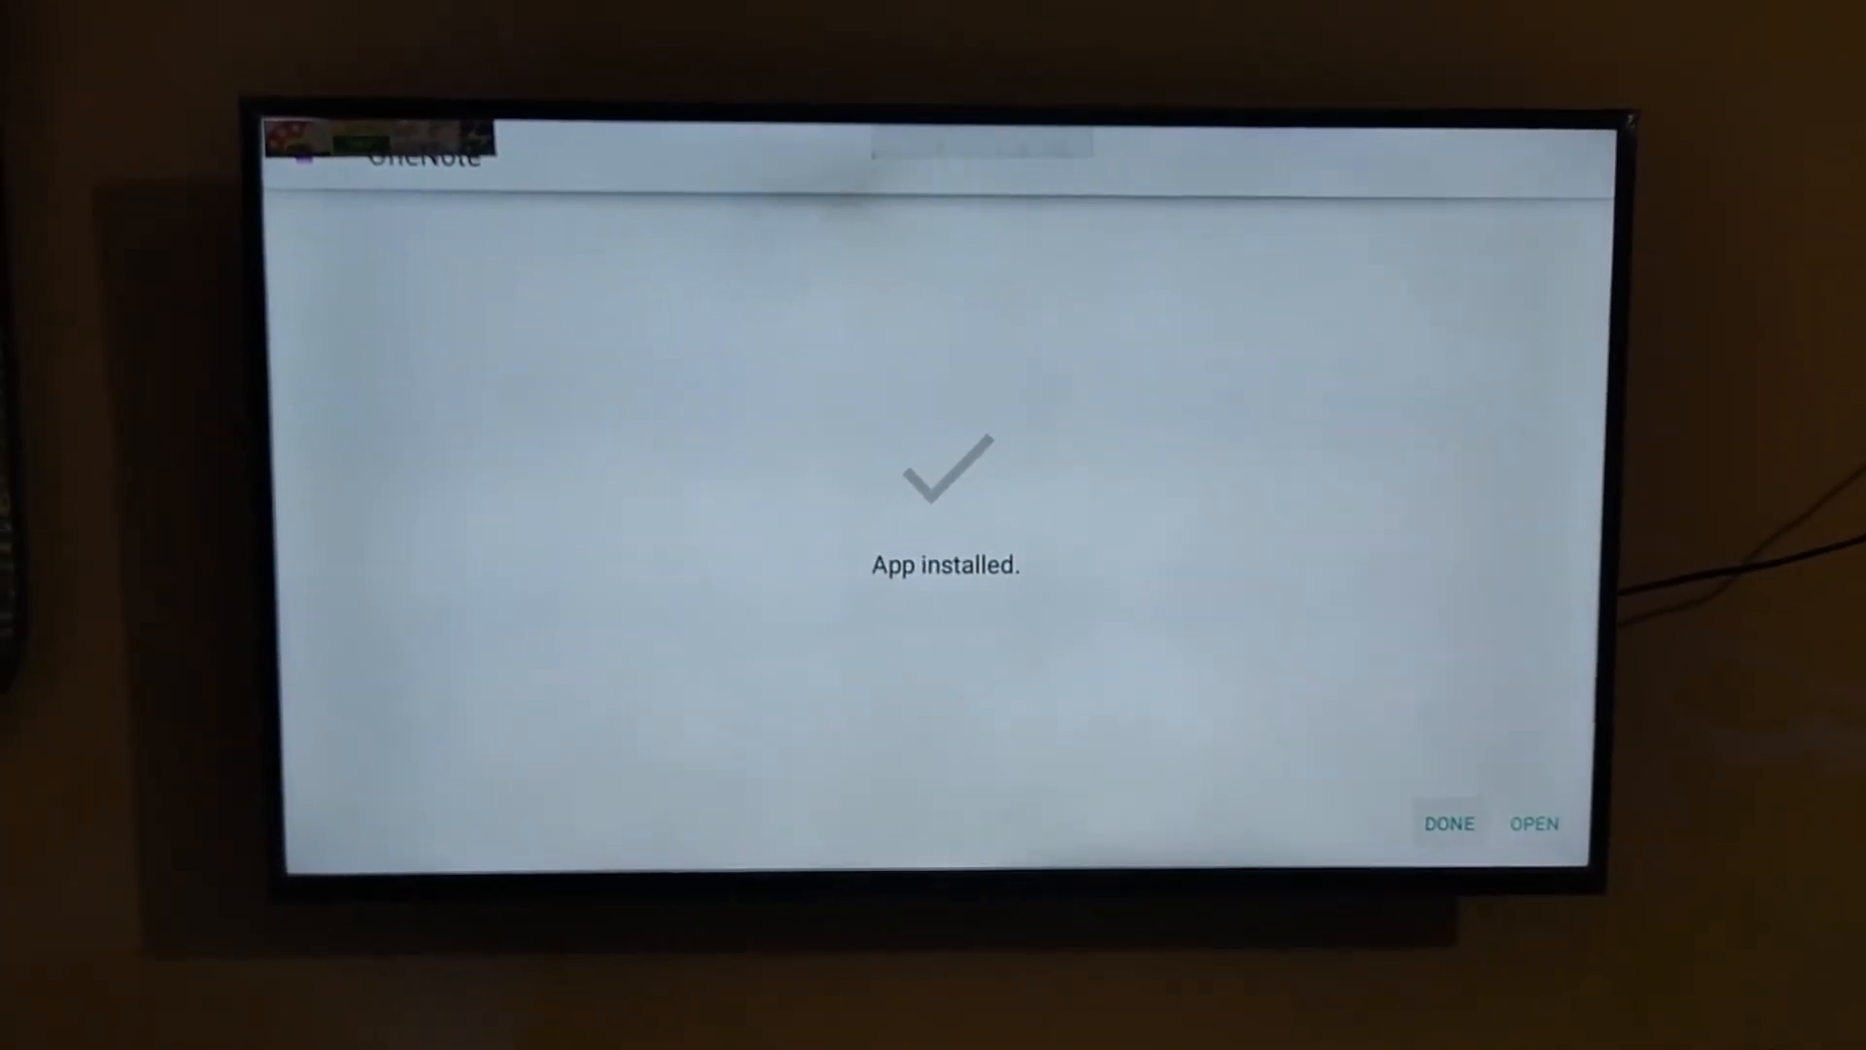
left_click(1534, 822)
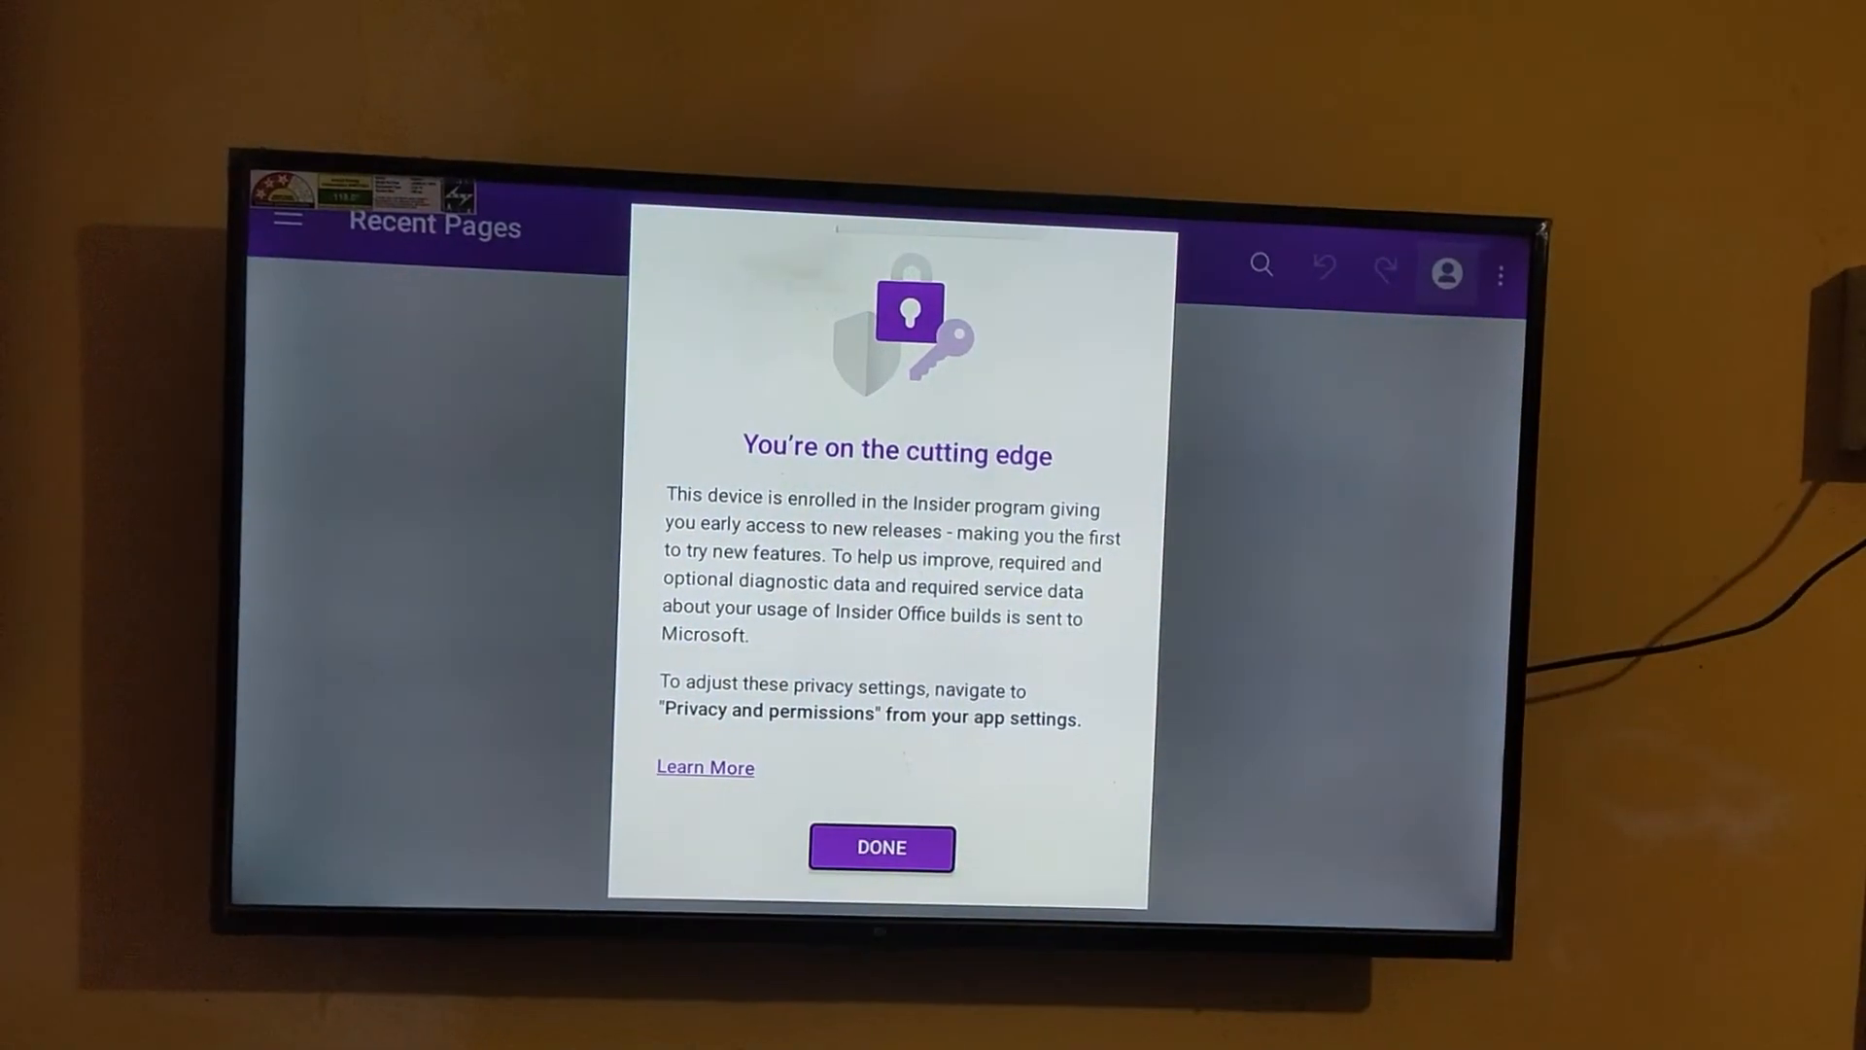
- Dismiss the OneNote Insider notice and show the notebooks navigation pane
left_click(880, 847)
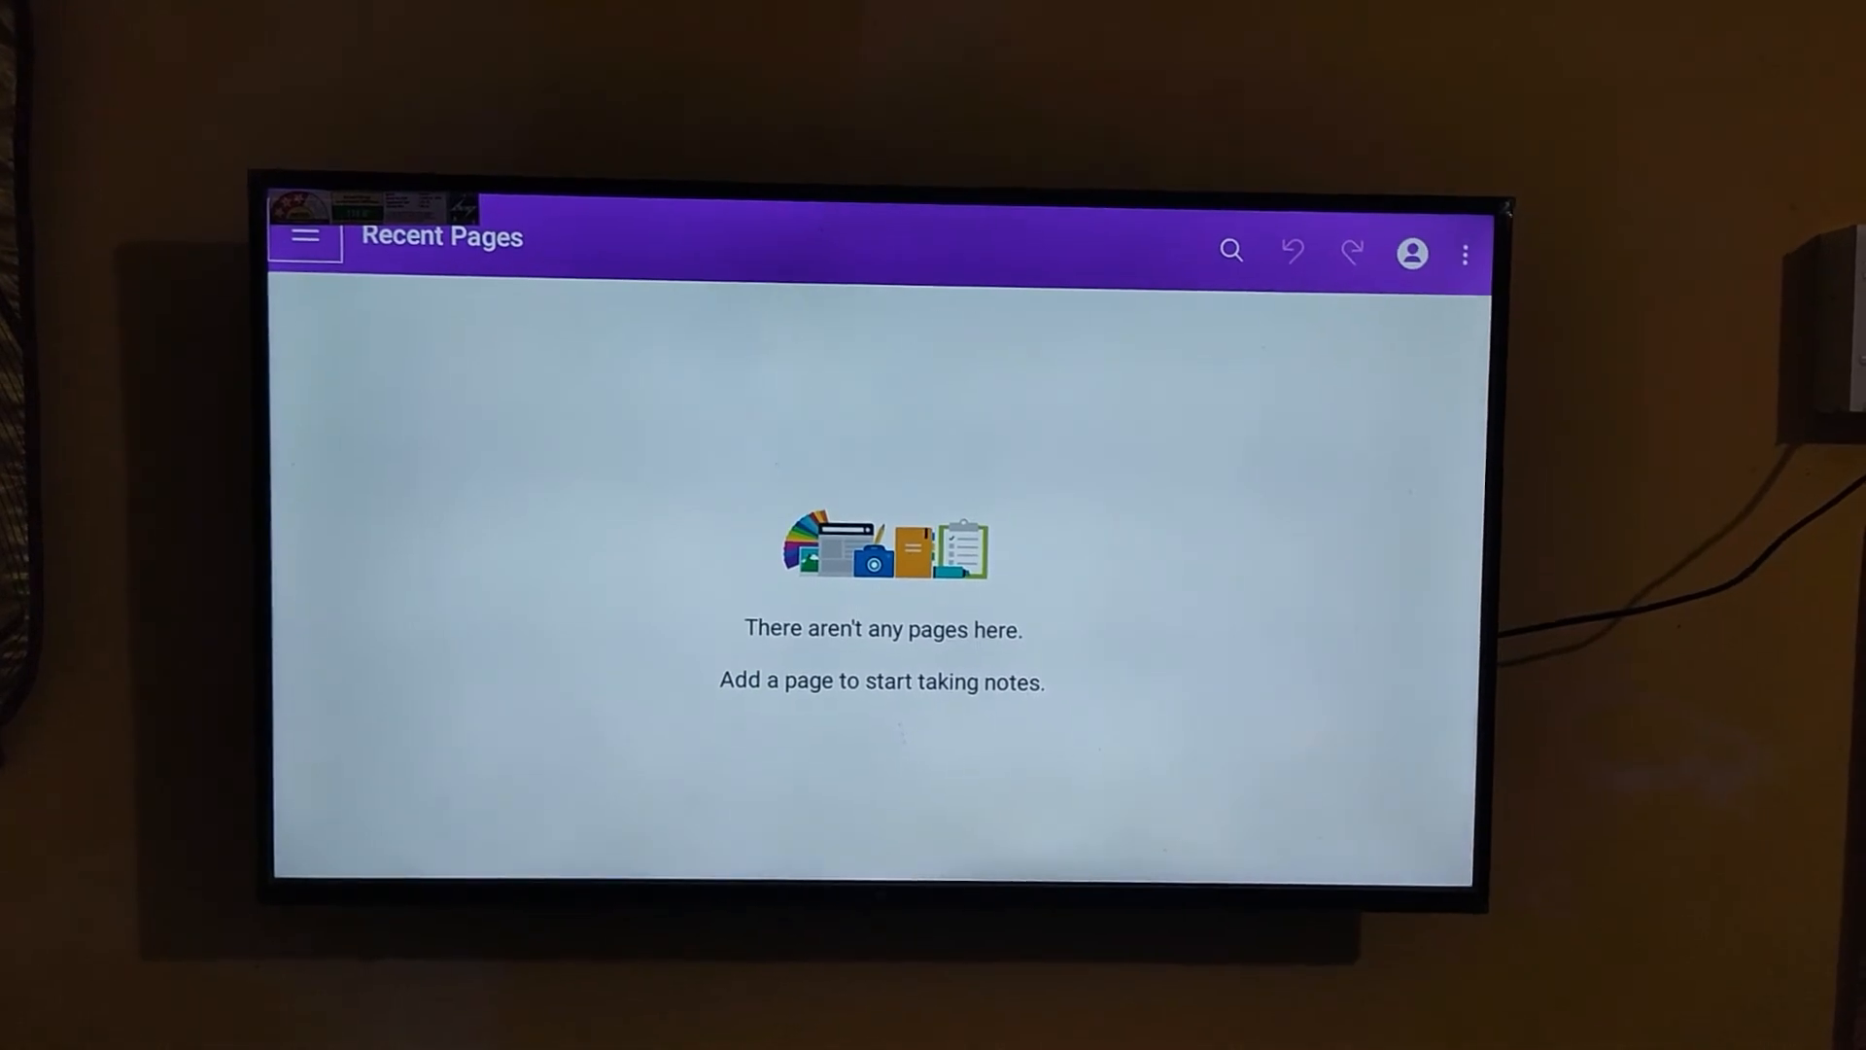
left_click(304, 235)
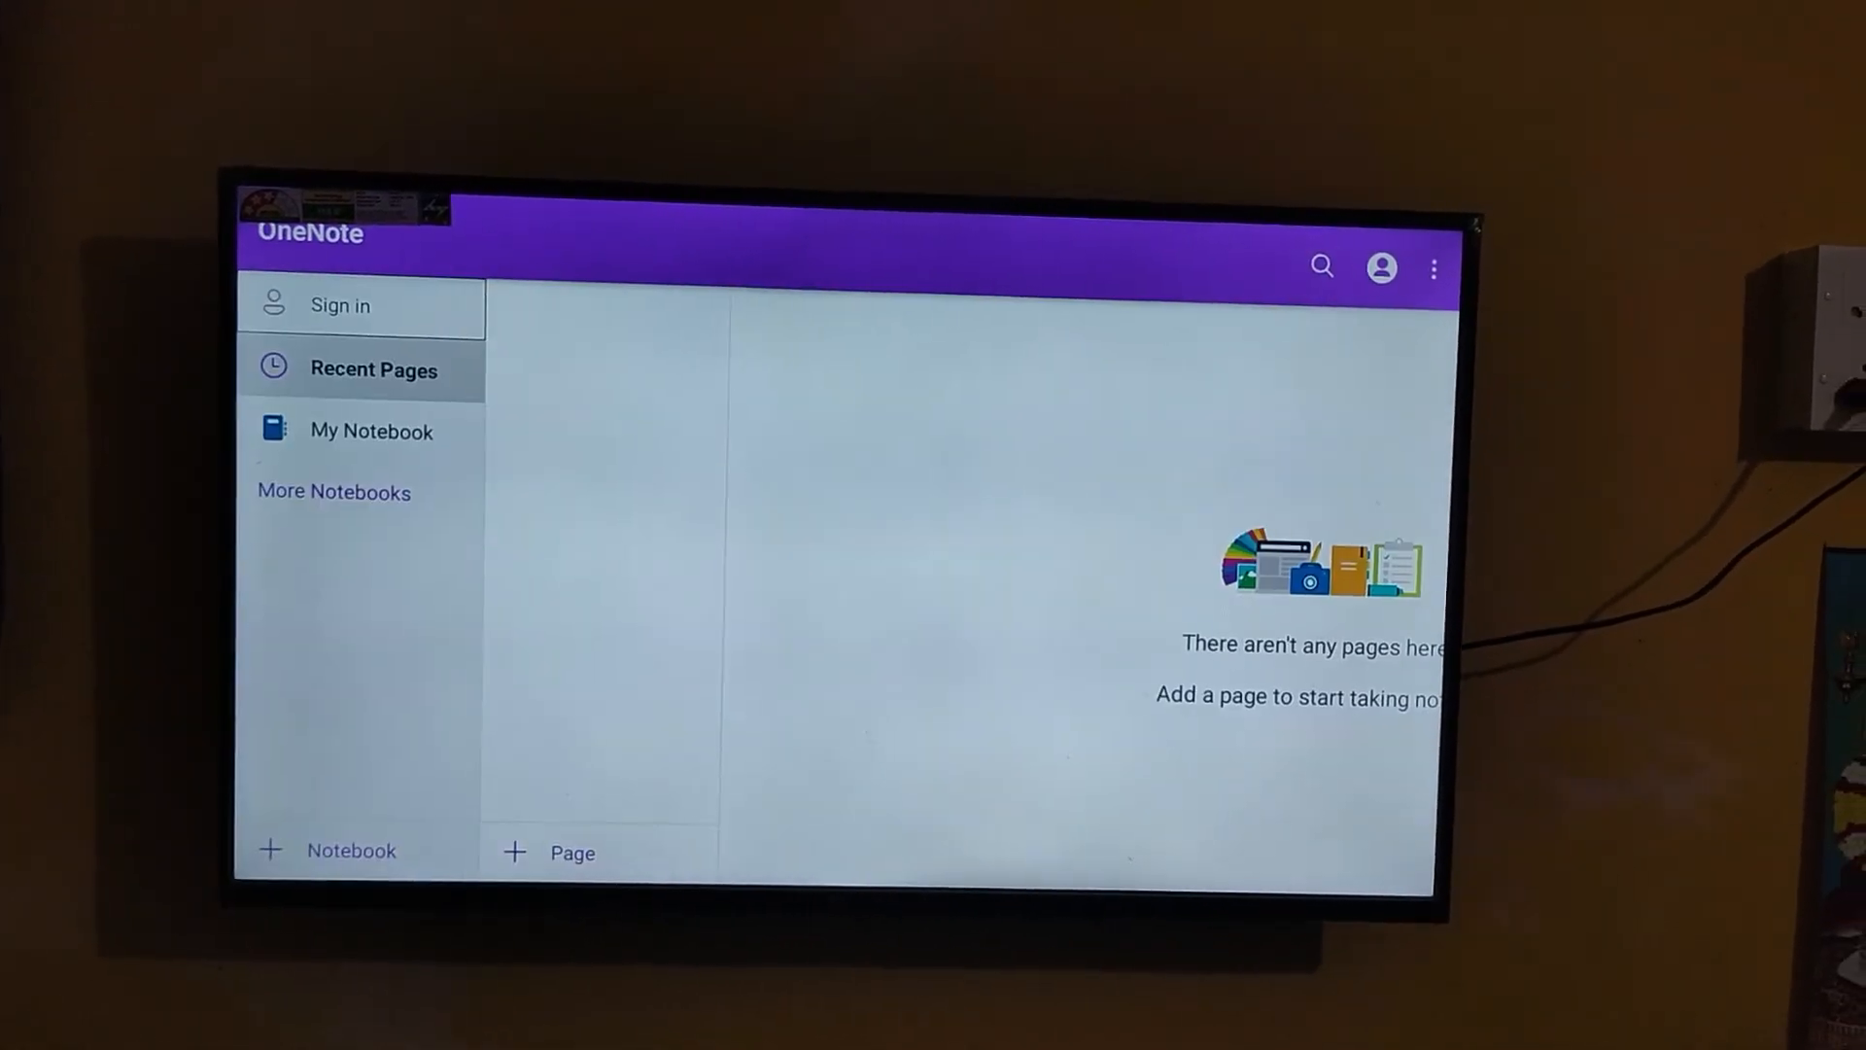